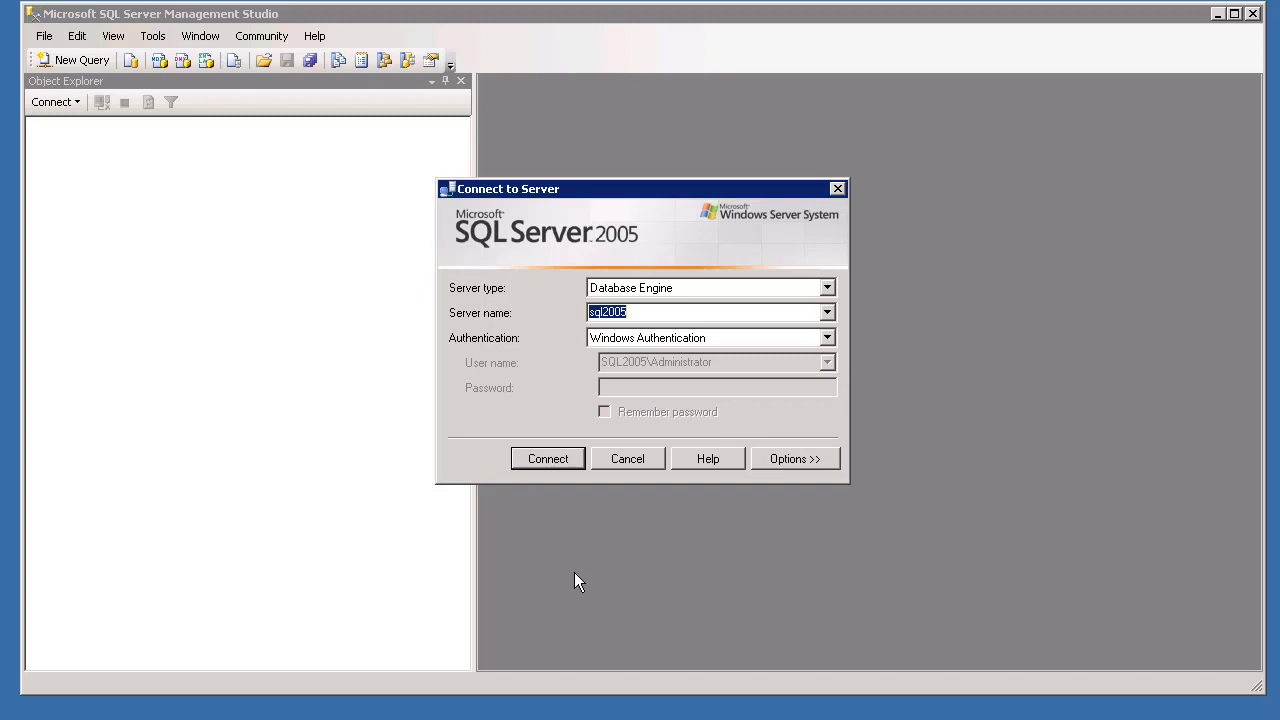
{"action": "mouse_move", "coordinate": [487, 605]}
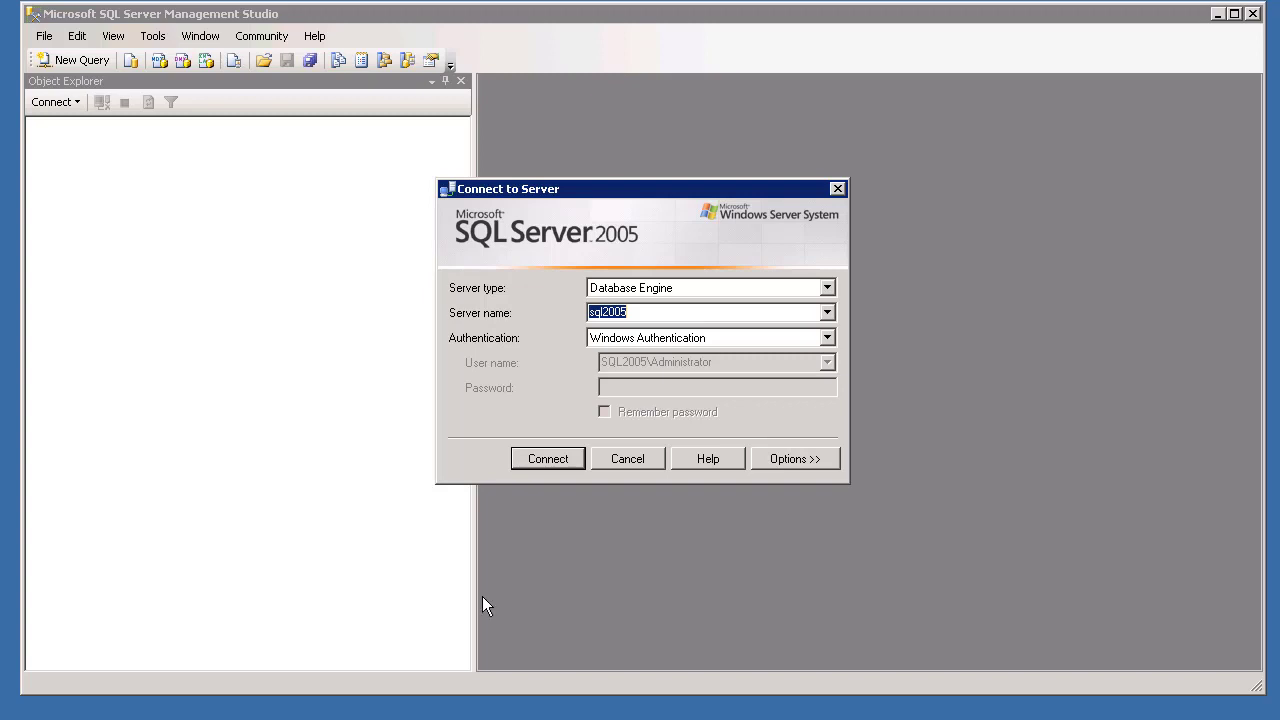
{"action": "mouse_move", "coordinate": [555, 574]}
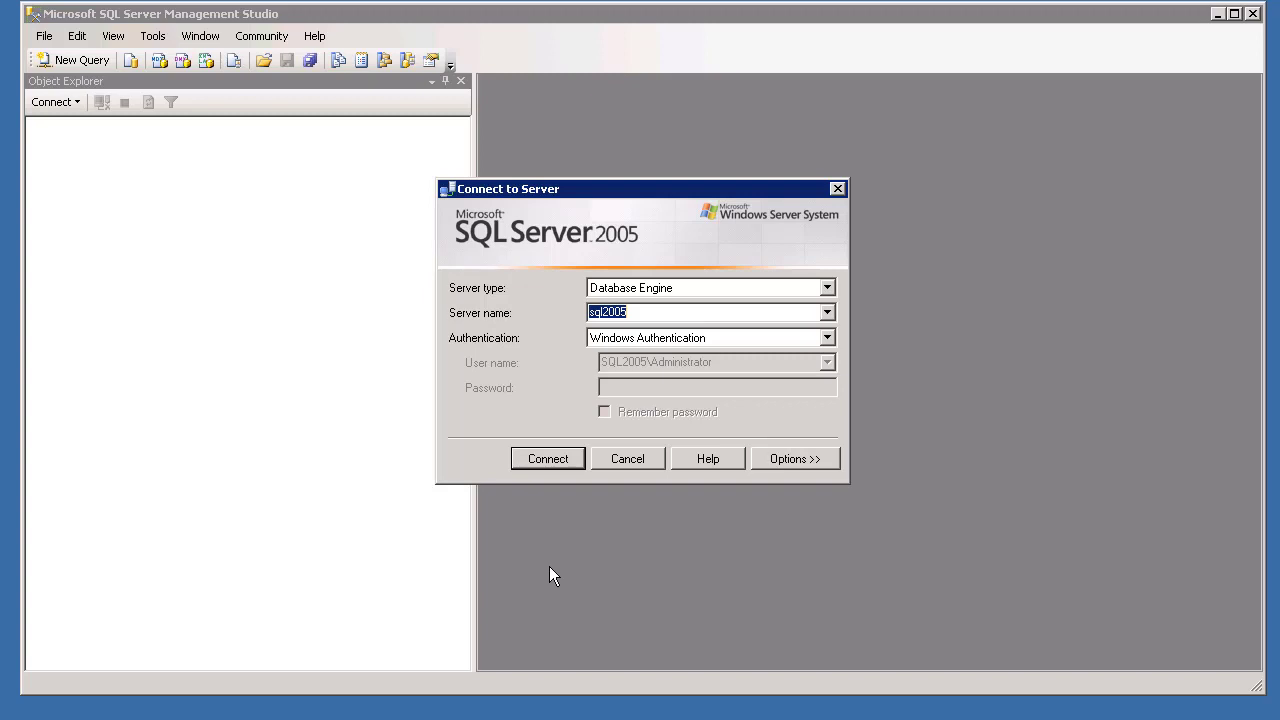
{"action": "mouse_move", "coordinate": [1110, 593]}
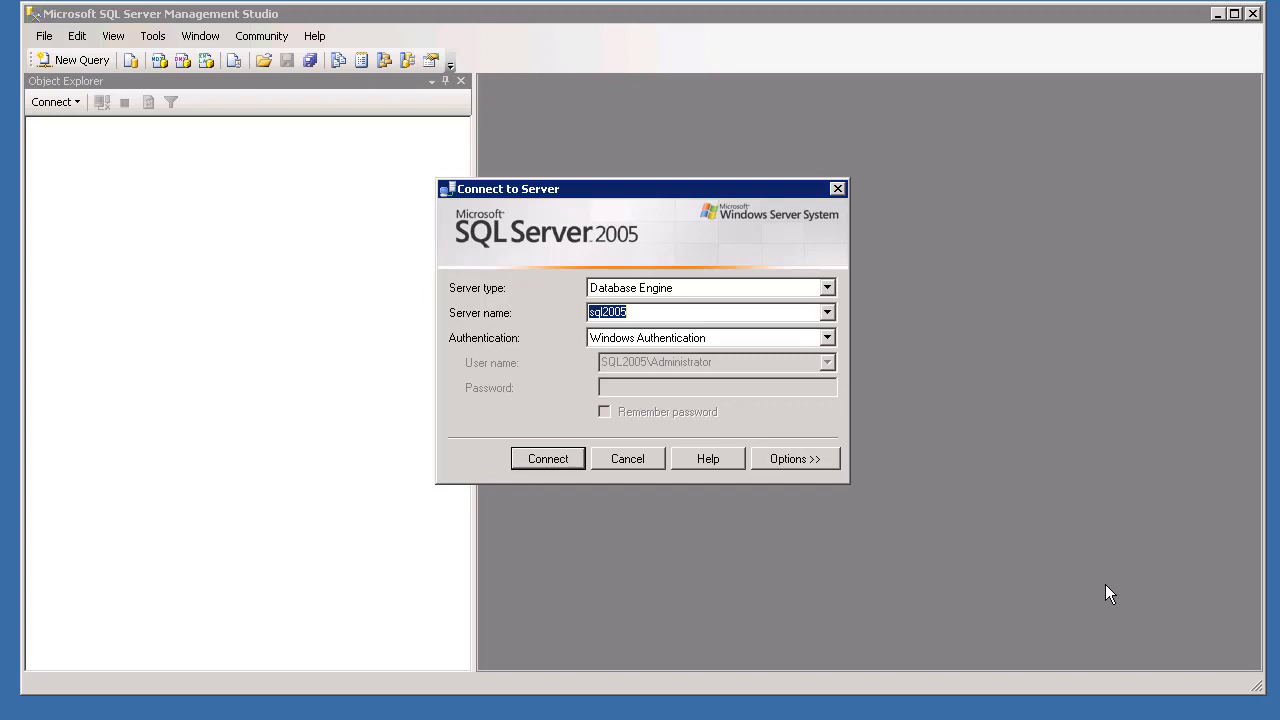
{"action": "mouse_move", "coordinate": [1187, 525]}
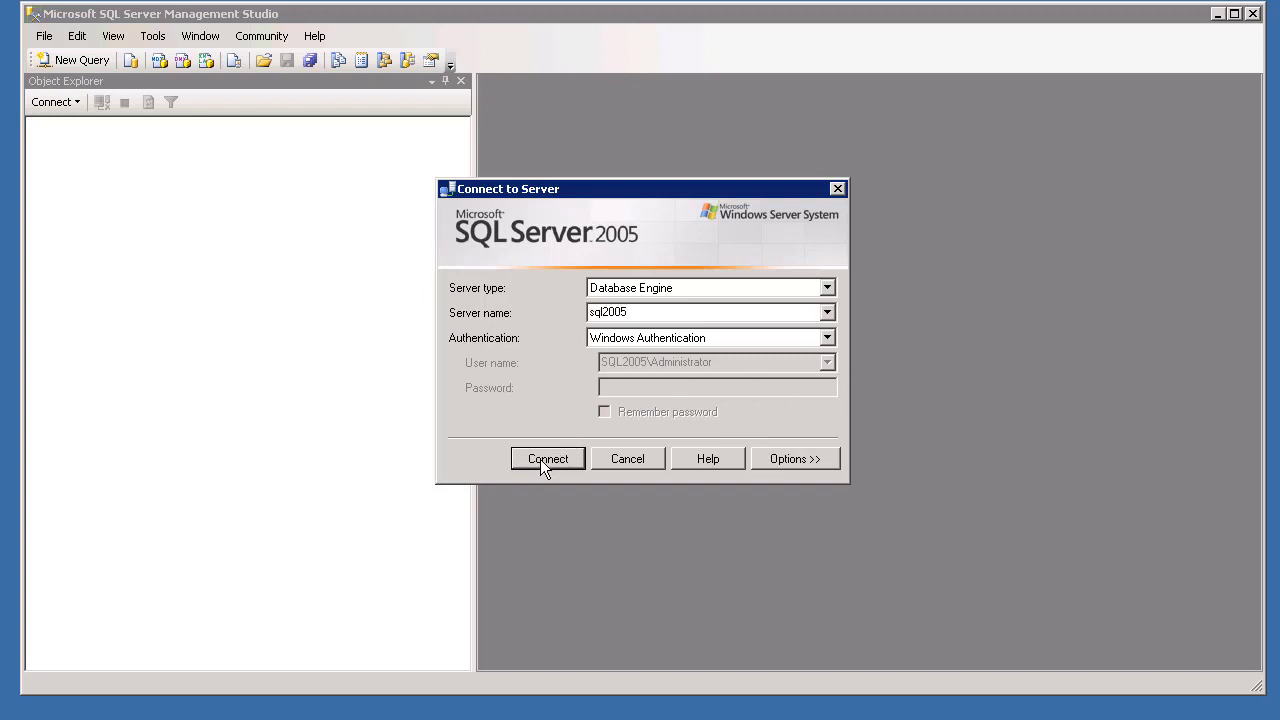
Step: Connect to sql2005 and enter 'select * from sys.databases where database_id = 4' on one line
{"action": "left_click", "coordinate": [547, 458]}
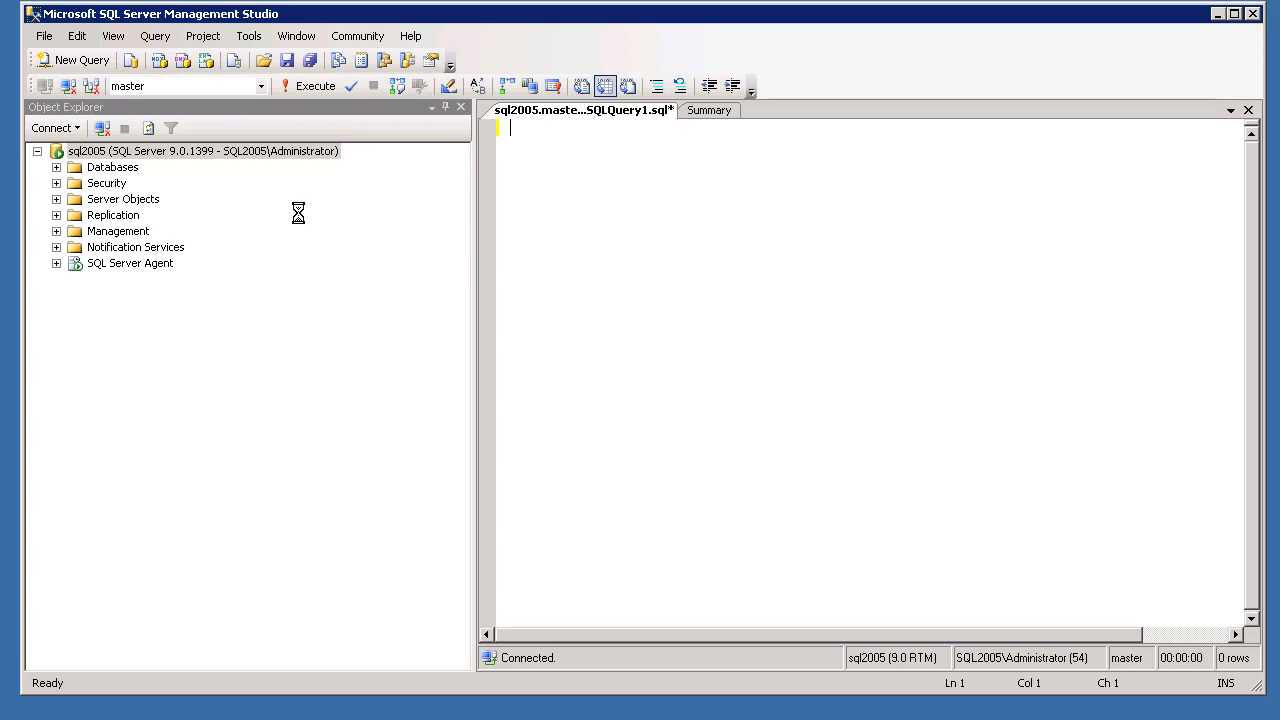
{"action": "type", "text": "select * fr"}
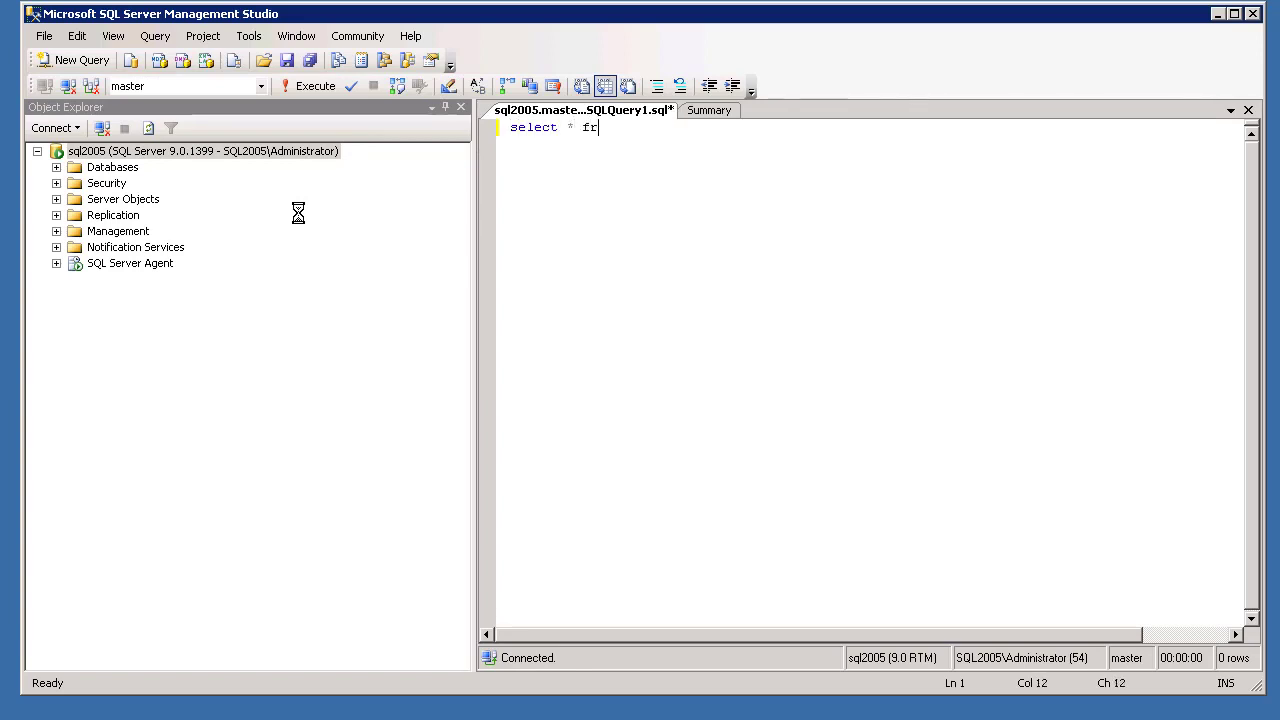
{"action": "type", "text": "om sys.datab"}
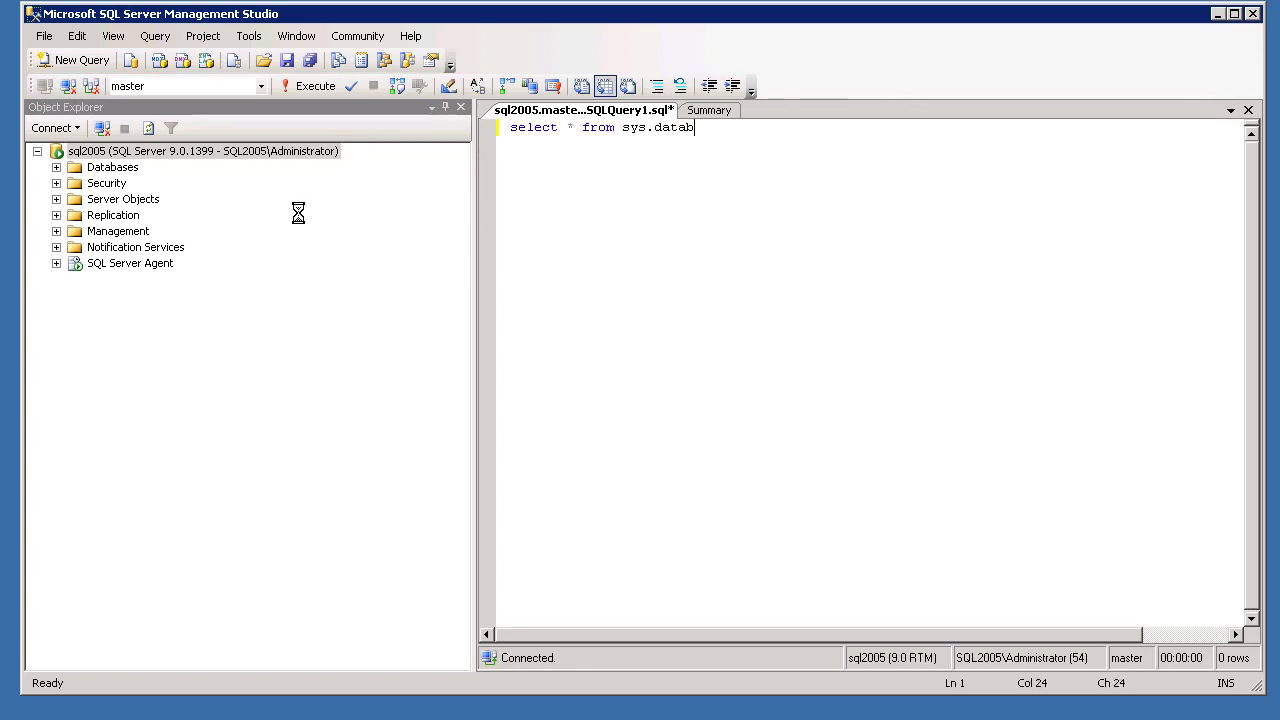
{"action": "type", "text": "ases where datab"}
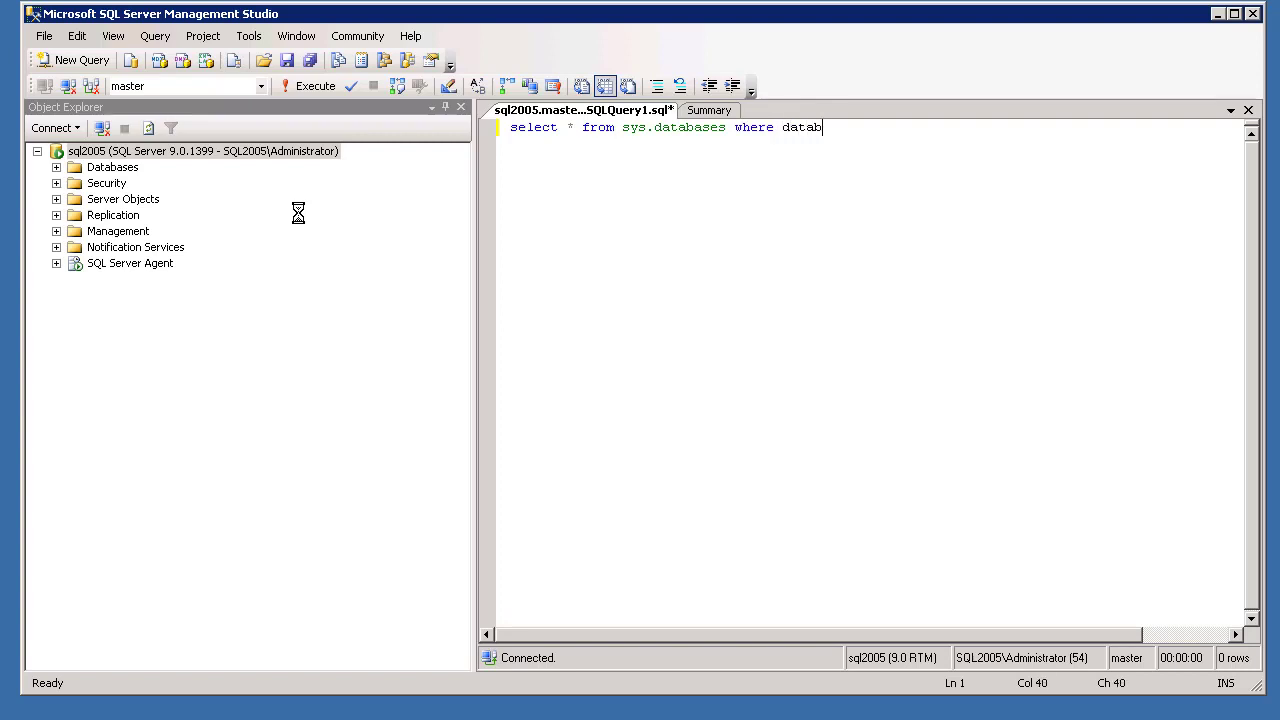
{"action": "type", "text": "ase_id ="}
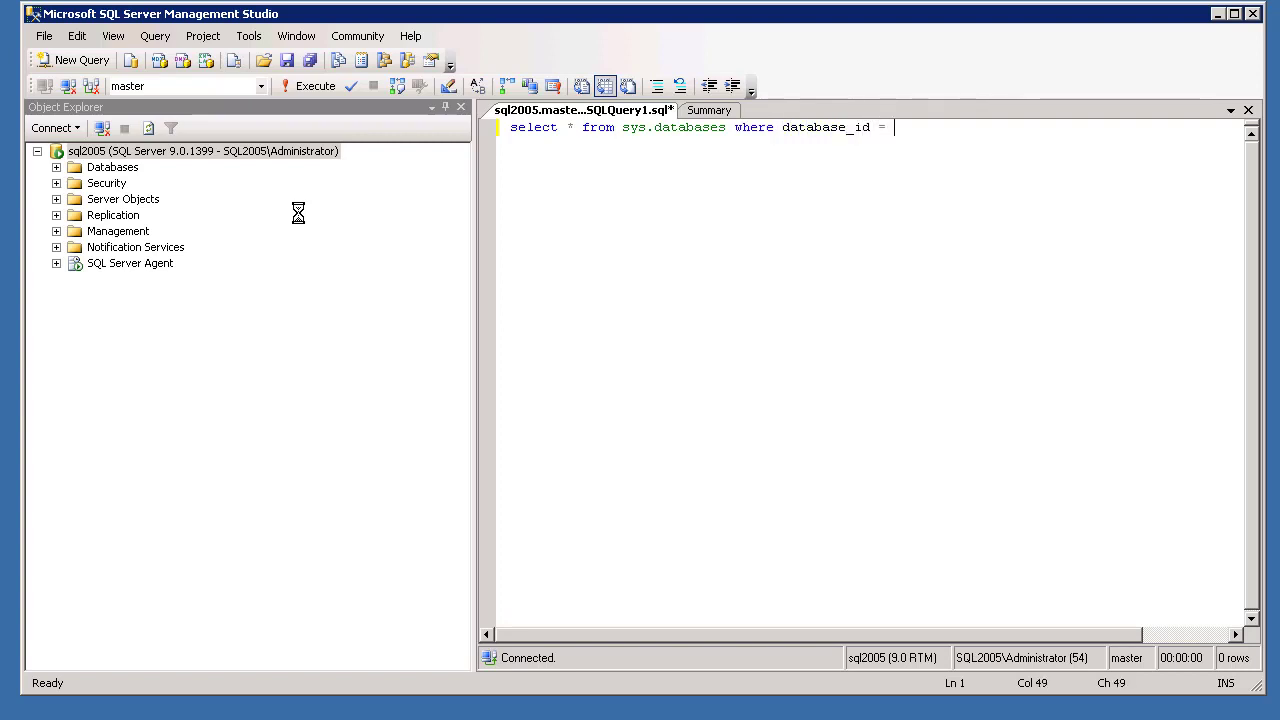
{"action": "type", "text": "4"}
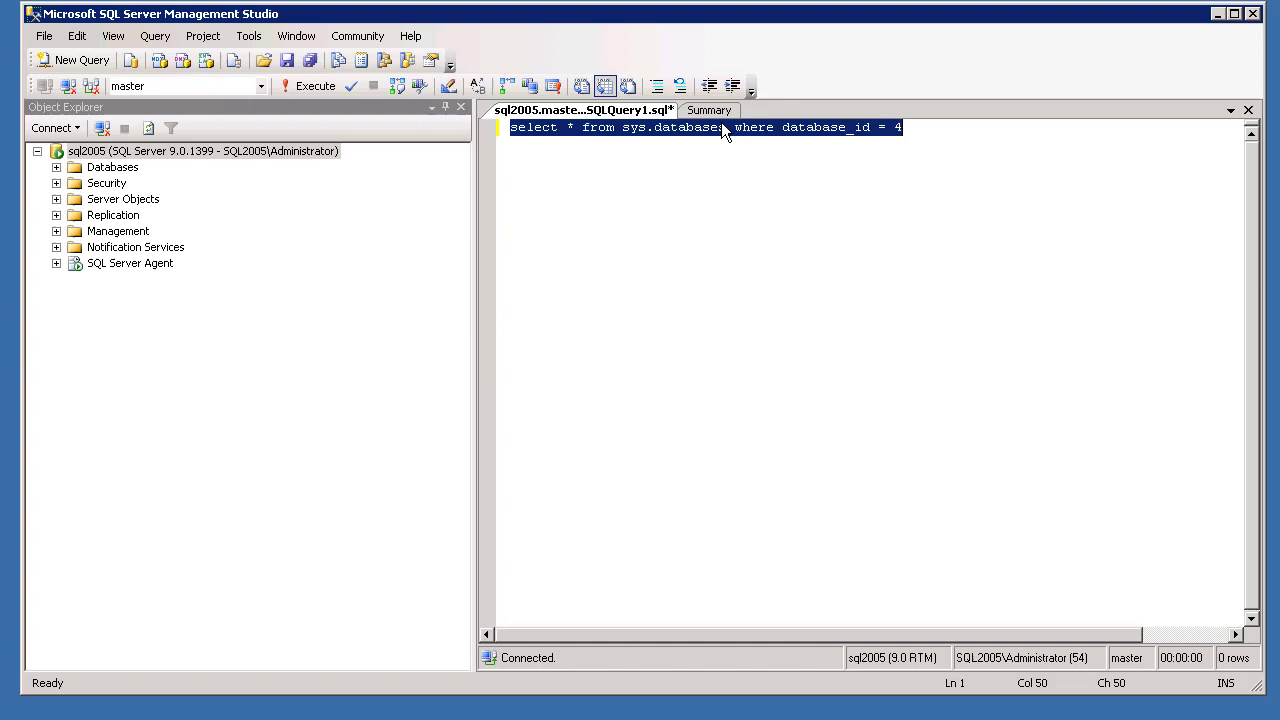
Step: Run the query through Design Query in Editor so every sys.databases column is listed explicitly
{"action": "right_click", "coordinate": [725, 133]}
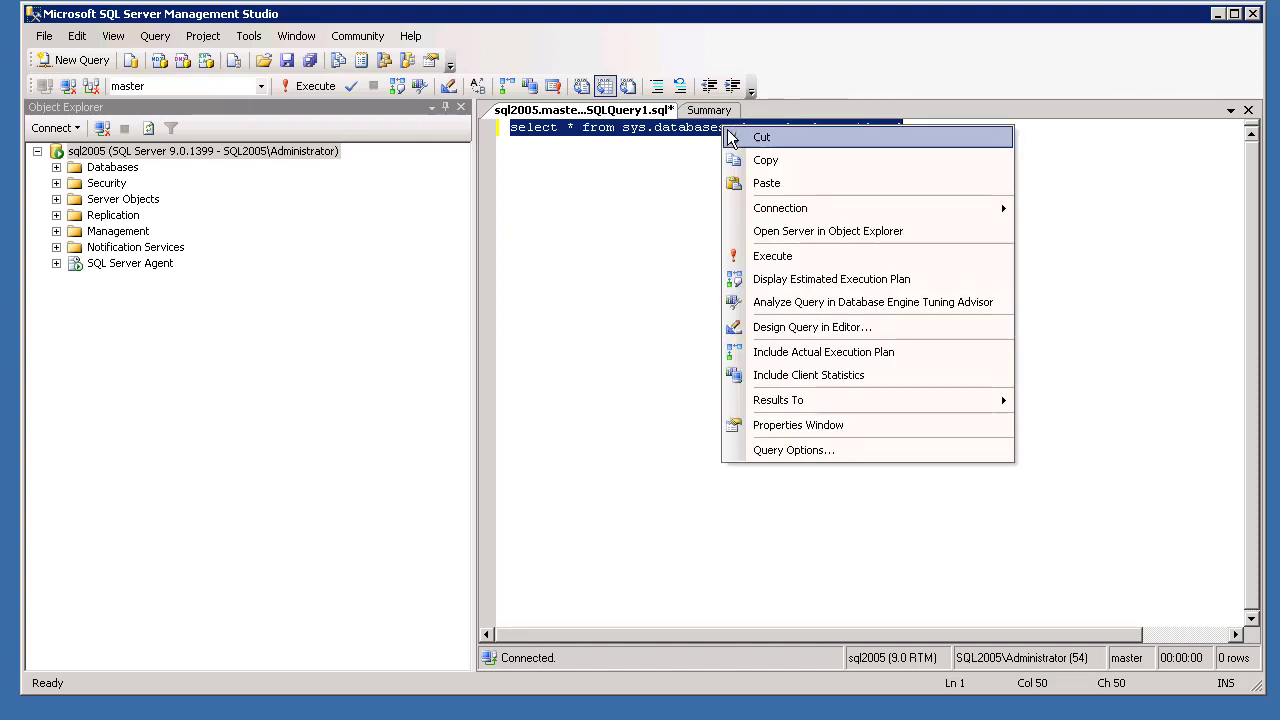
{"action": "mouse_move", "coordinate": [840, 327]}
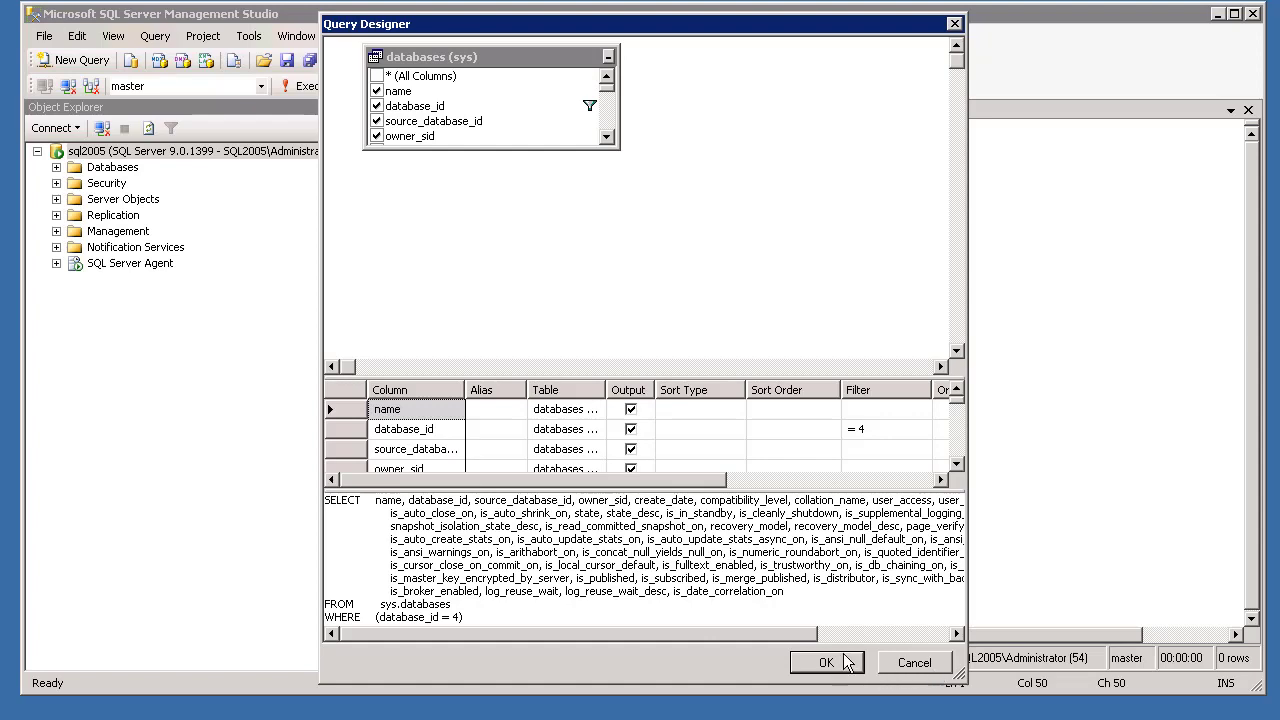
{"action": "left_click", "coordinate": [826, 662]}
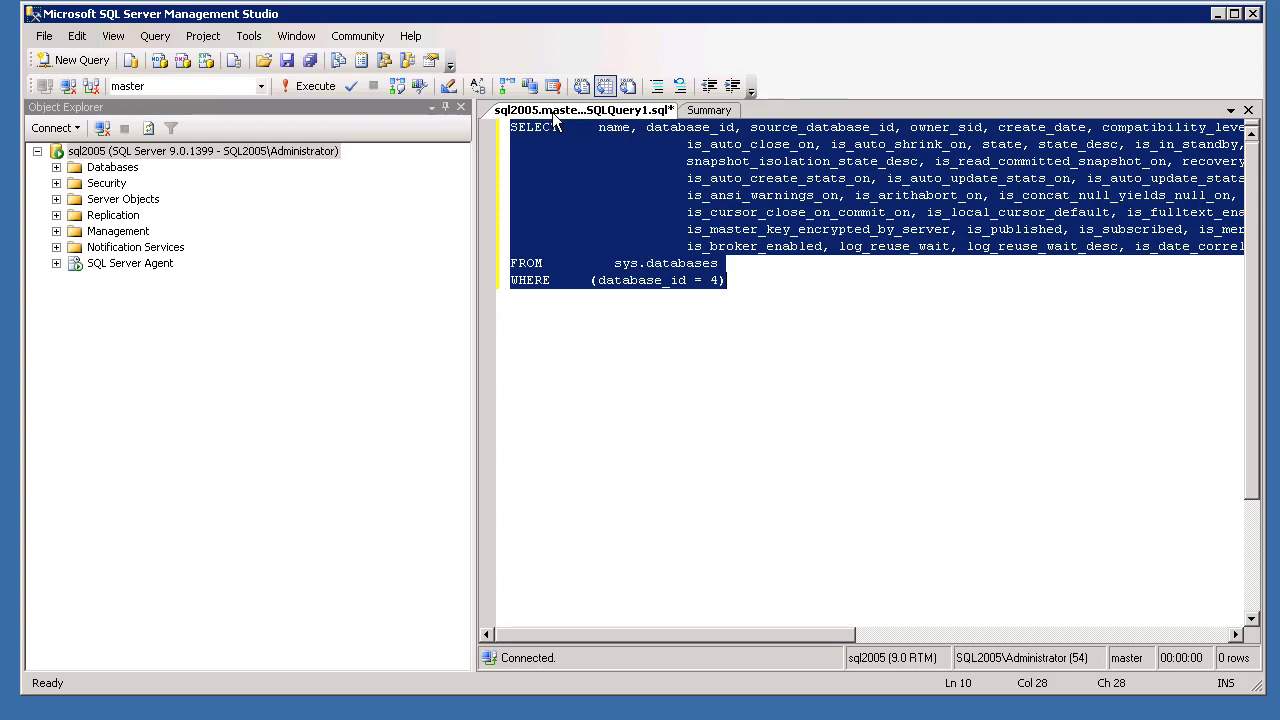
{"action": "mouse_move", "coordinate": [908, 253]}
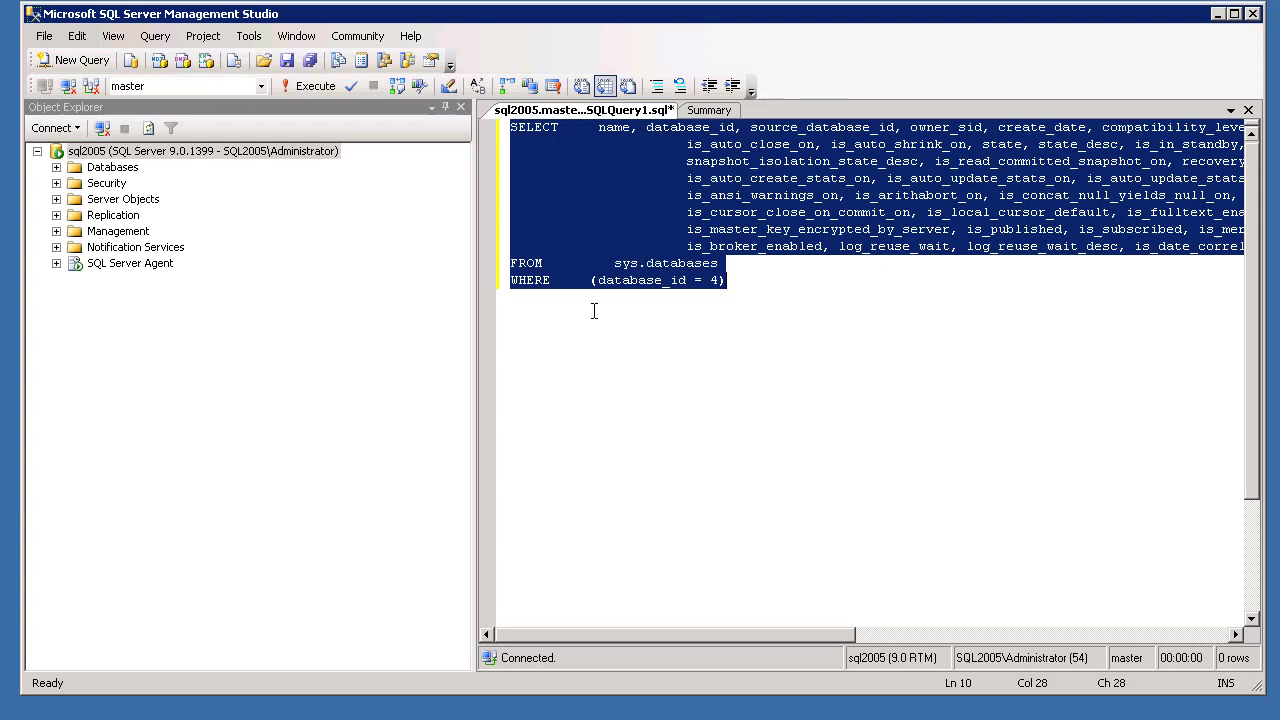
{"action": "mouse_move", "coordinate": [641, 331]}
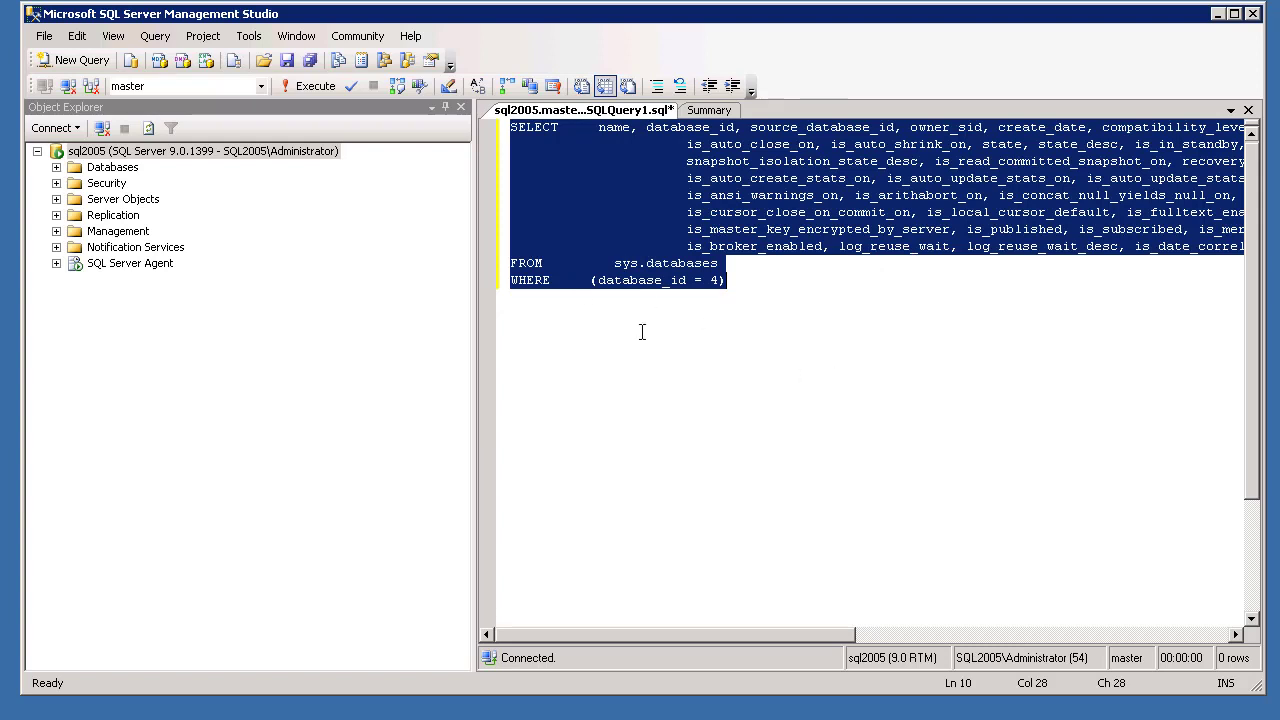
{"action": "mouse_move", "coordinate": [625, 258]}
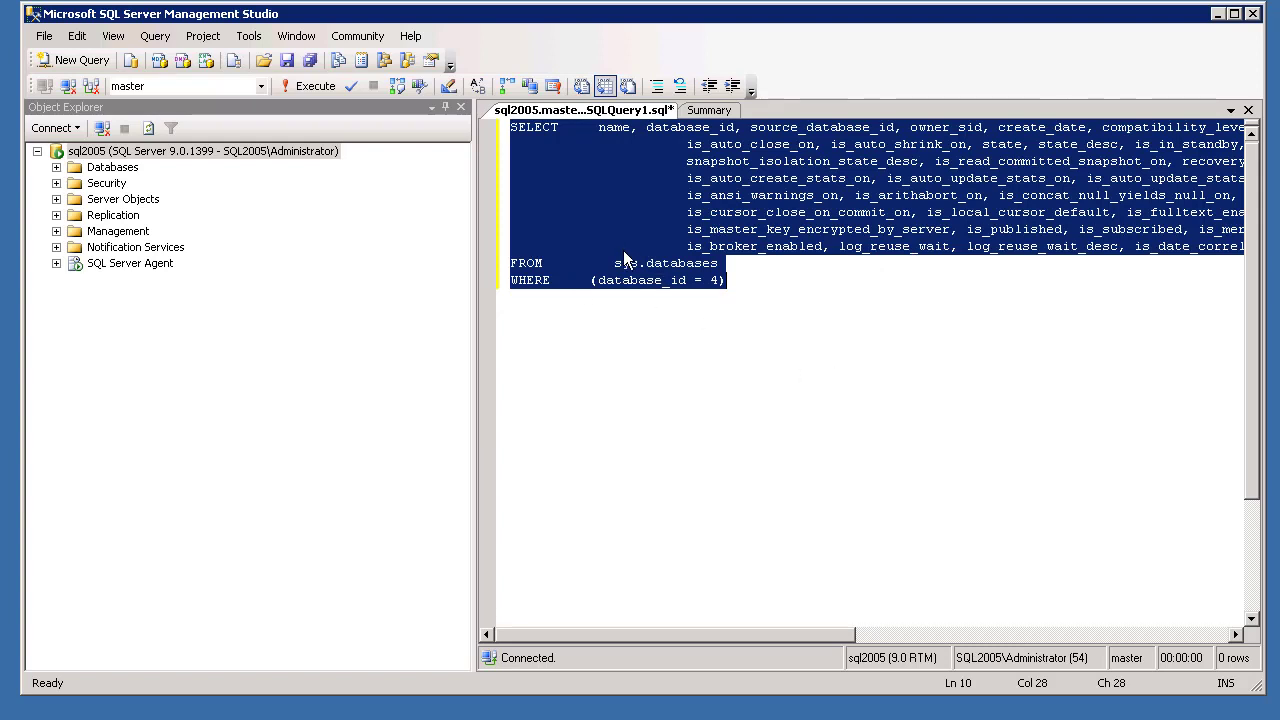
{"action": "mouse_move", "coordinate": [663, 315]}
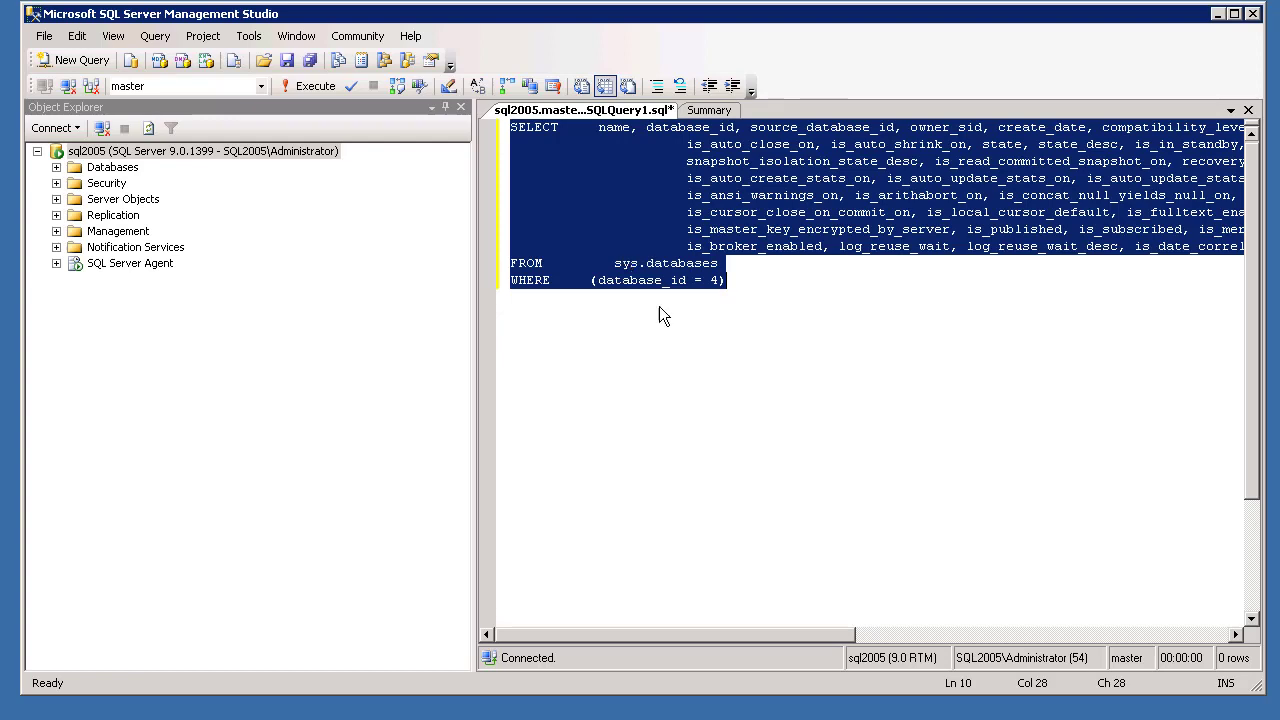
{"action": "mouse_move", "coordinate": [310, 378]}
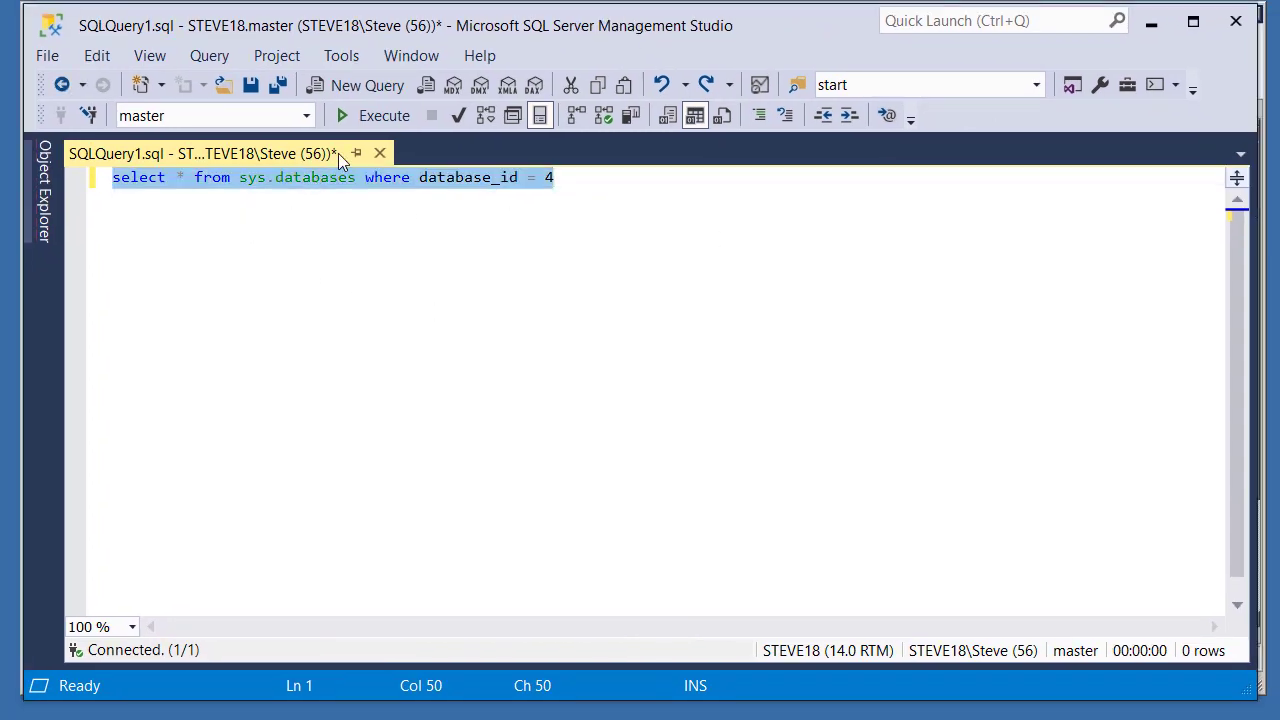
Step: Reformat the sys.databases query through Design Query in Editor into SELECT, FROM and WHERE lines
{"action": "right_click", "coordinate": [340, 177]}
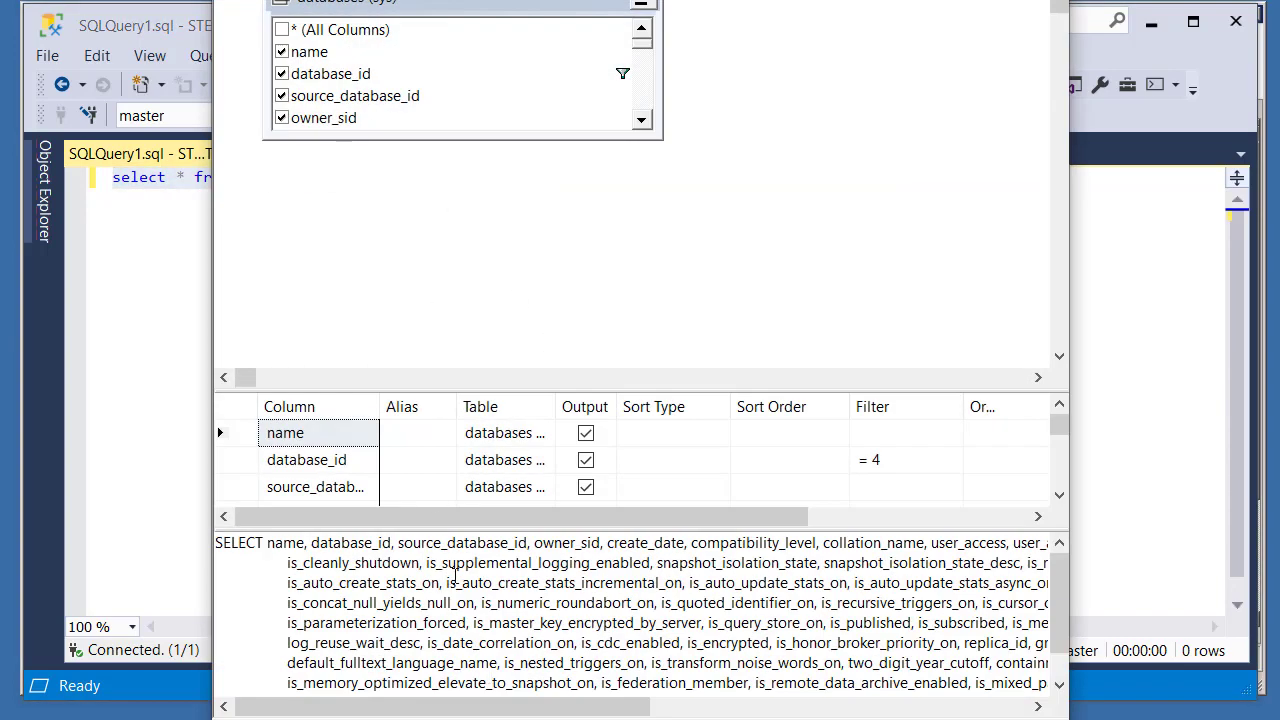
{"action": "scroll", "scroll_direction": "down", "scroll_amount": 3}
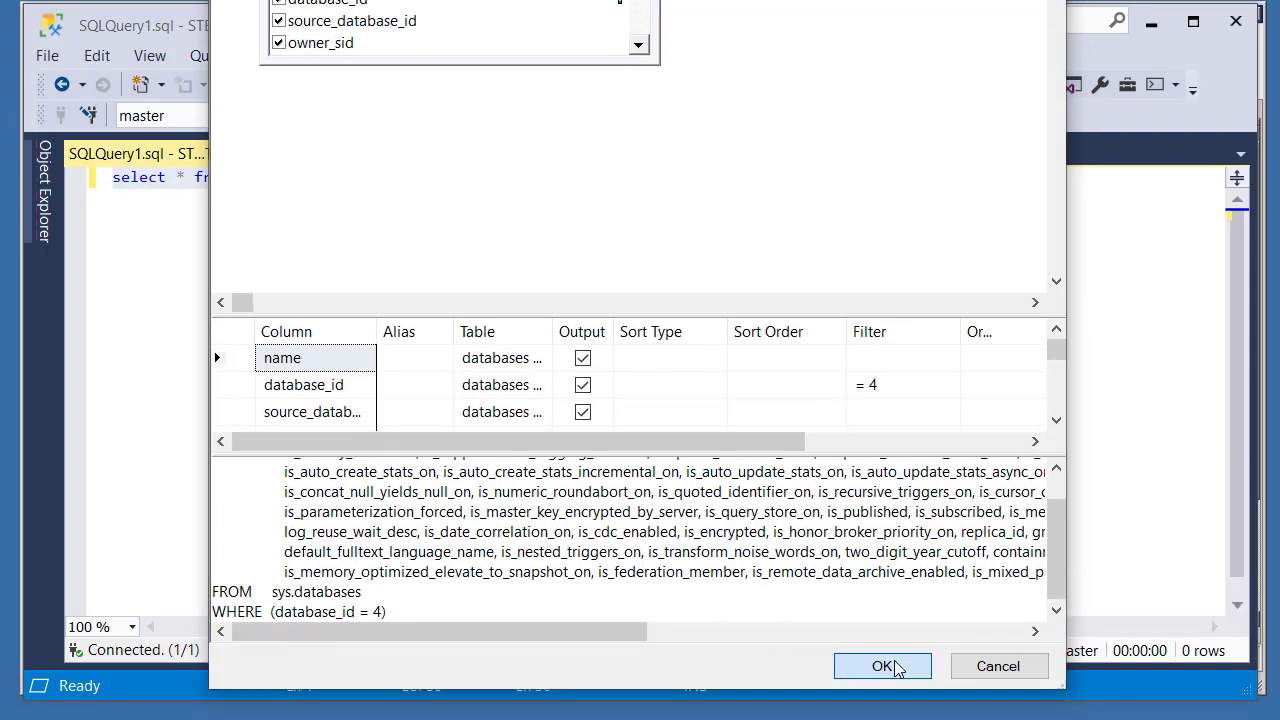
{"action": "left_click", "coordinate": [882, 666]}
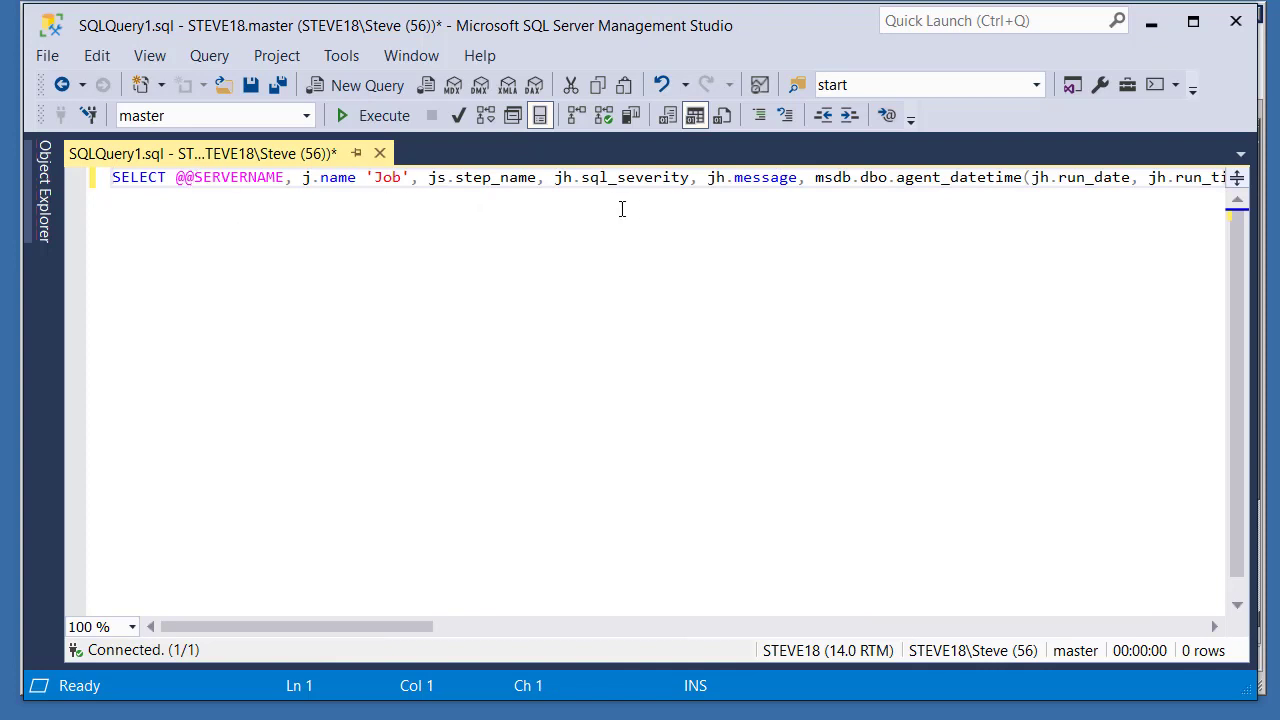
{"action": "mouse_move", "coordinate": [361, 222]}
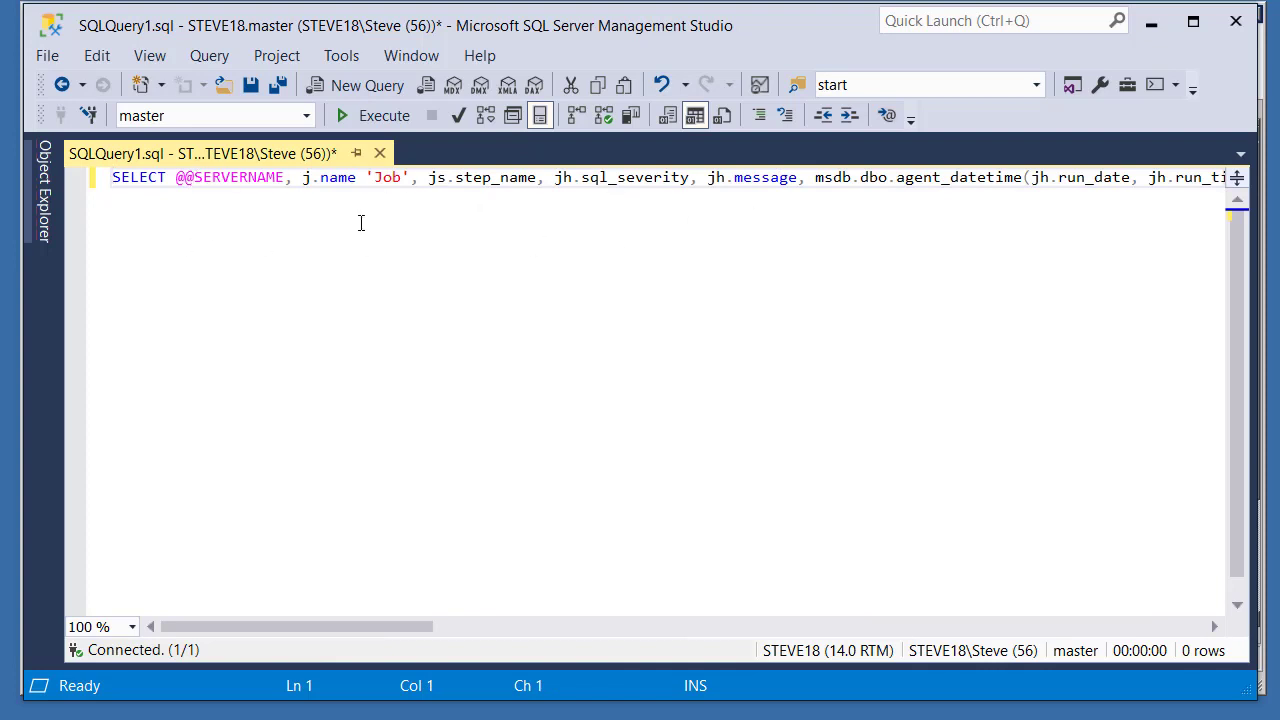
{"action": "mouse_move", "coordinate": [978, 170]}
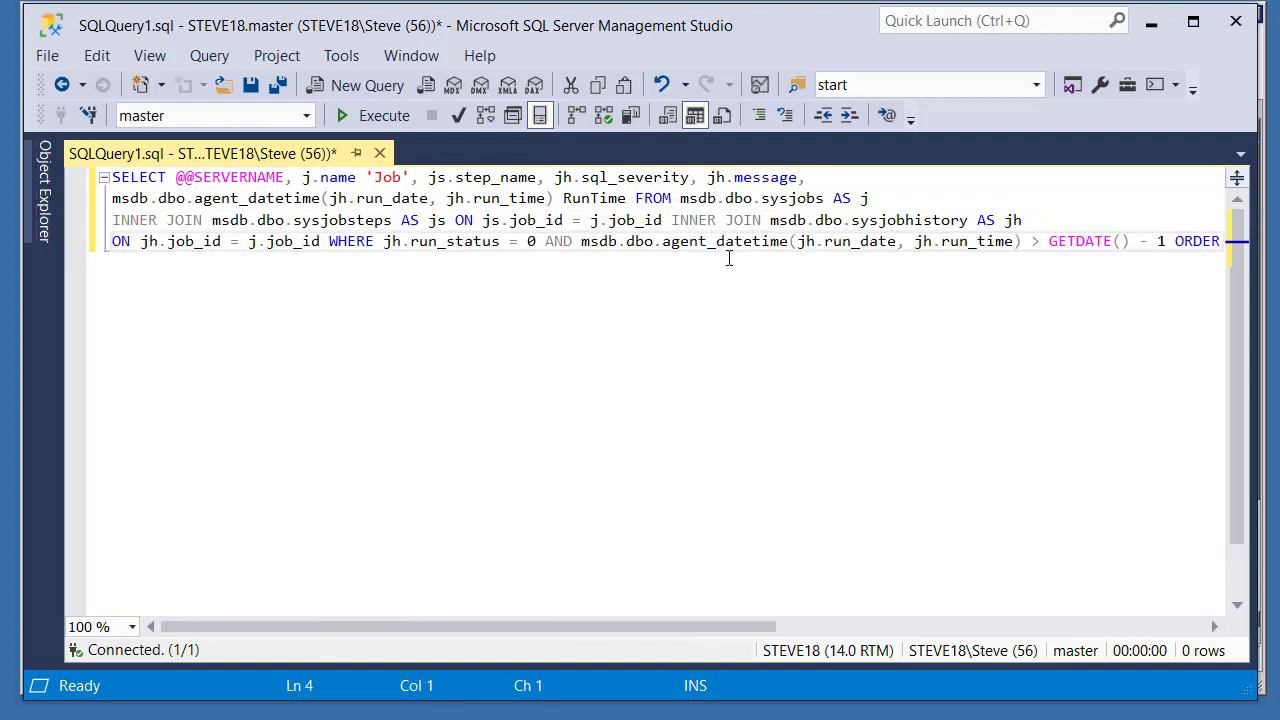
Step: Reformat the whole job-history query with Design Query in Editor, giving indented joins and ORDER BY
{"action": "key", "text": "ctrl+a"}
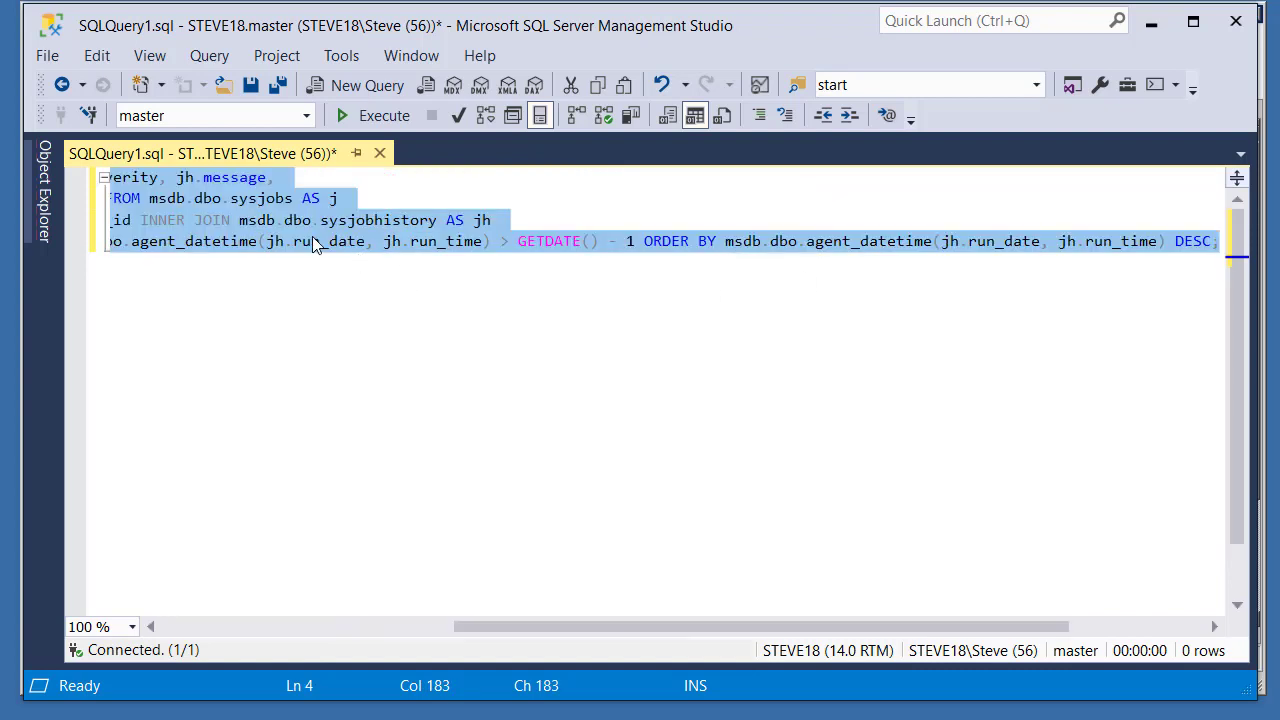
{"action": "right_click", "coordinate": [315, 245]}
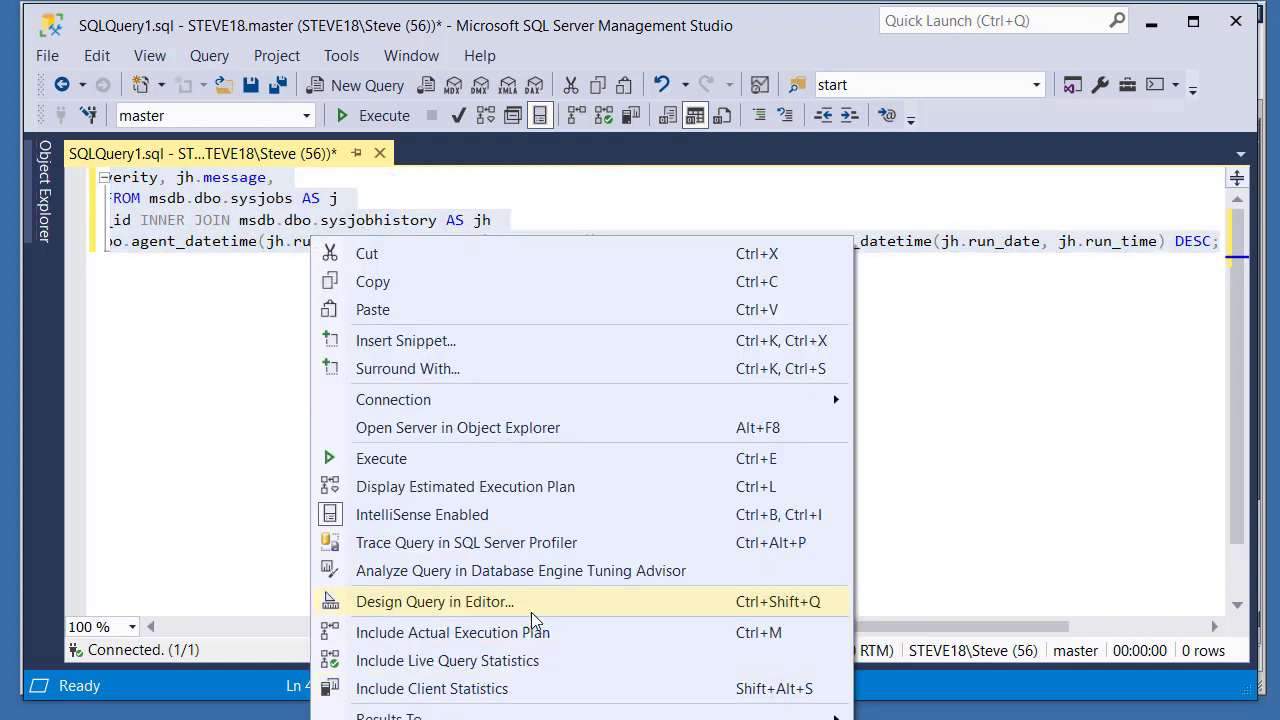
{"action": "left_click", "coordinate": [434, 601]}
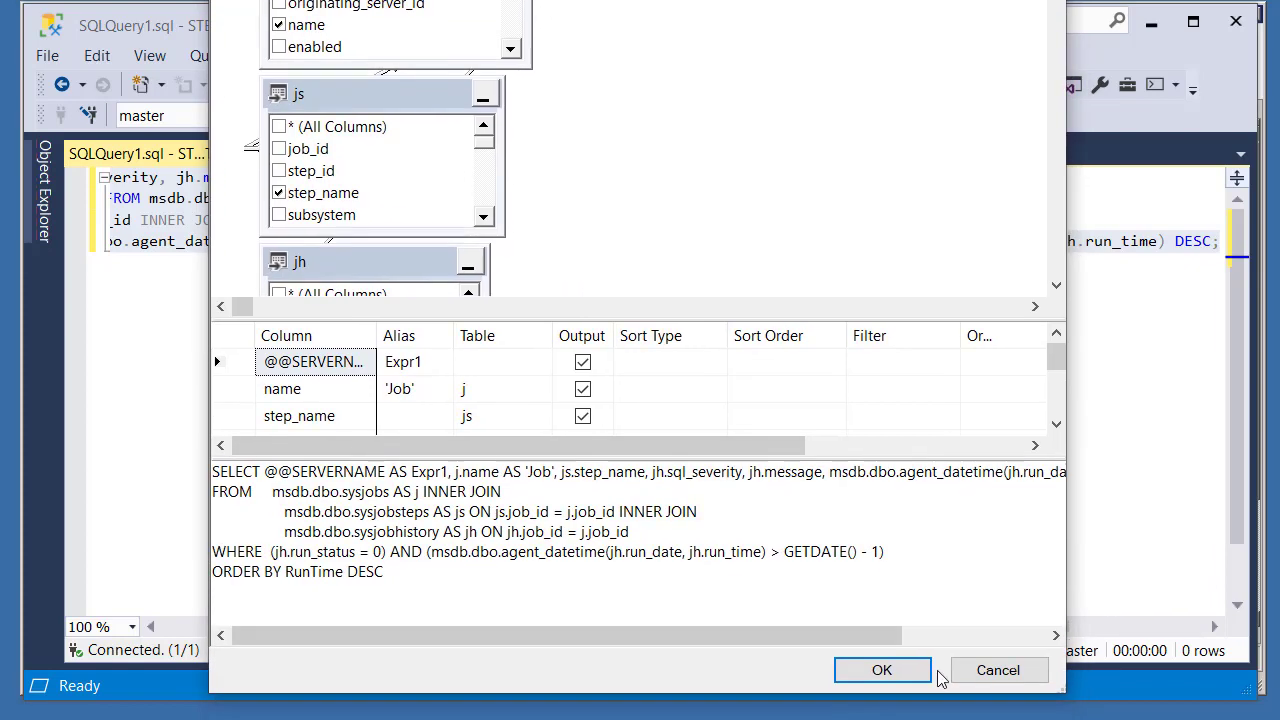
{"action": "left_click", "coordinate": [881, 670]}
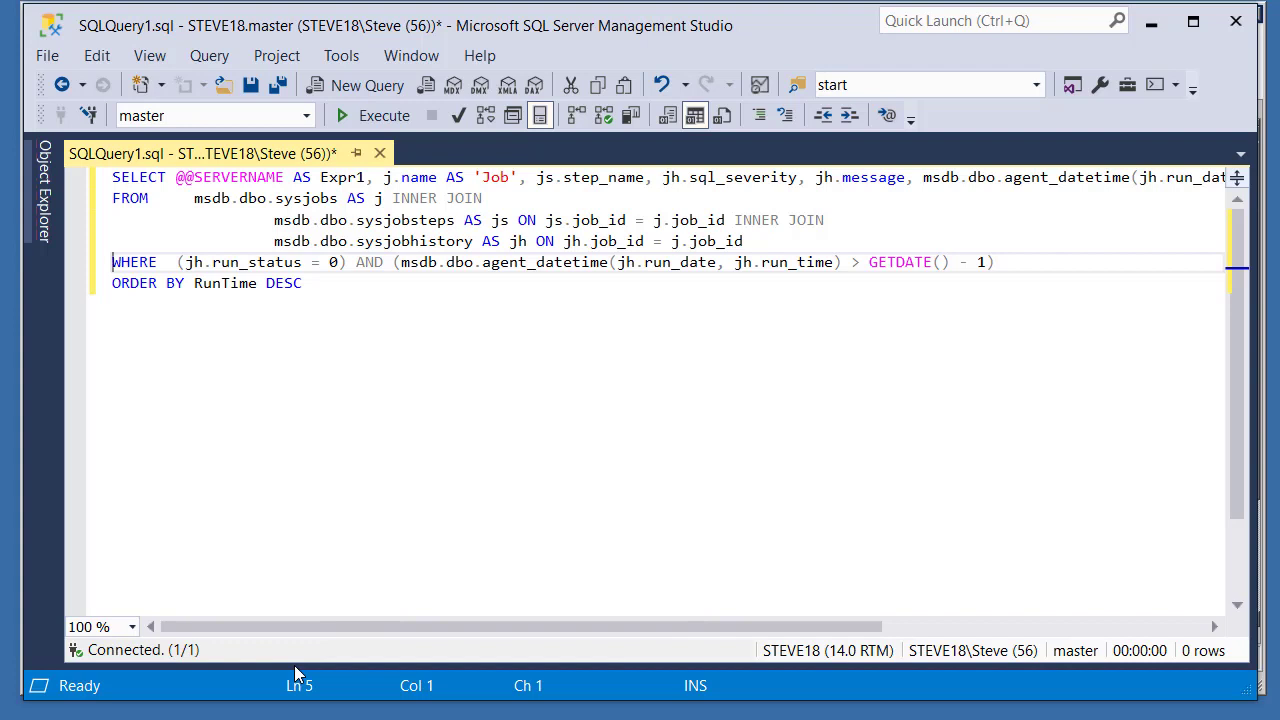
{"action": "mouse_move", "coordinate": [253, 315]}
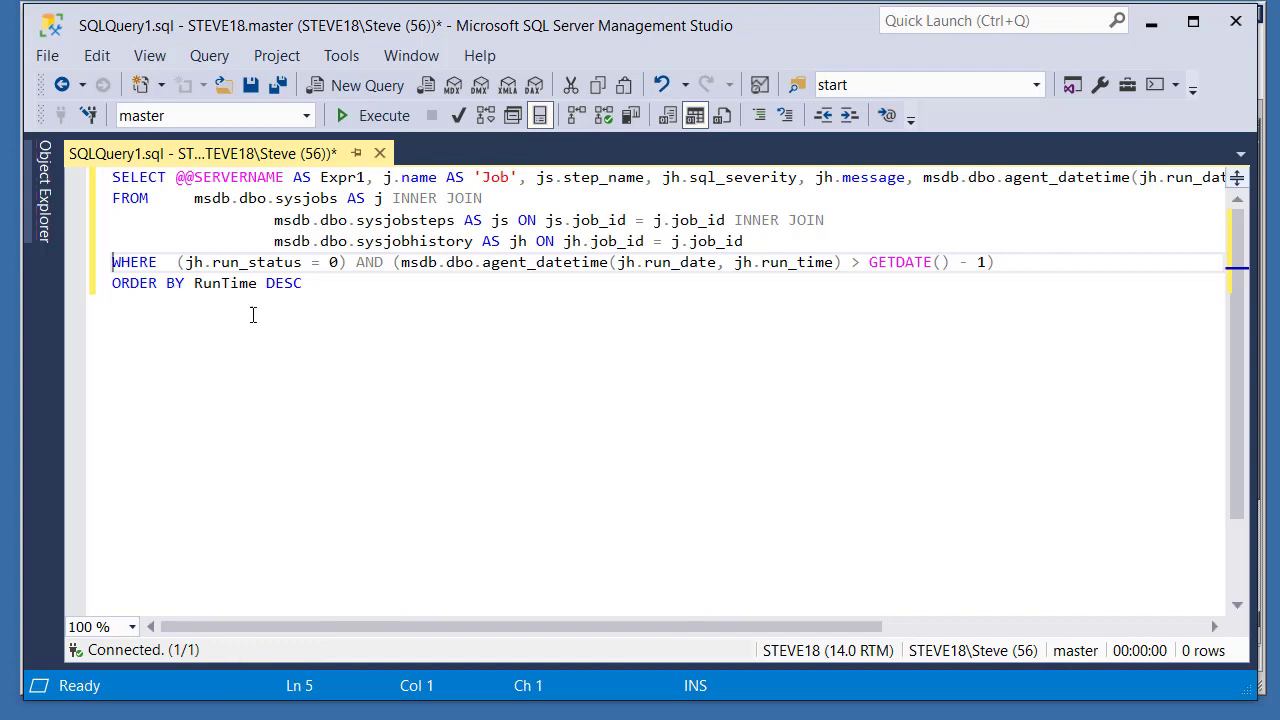
{"action": "mouse_move", "coordinate": [80, 317]}
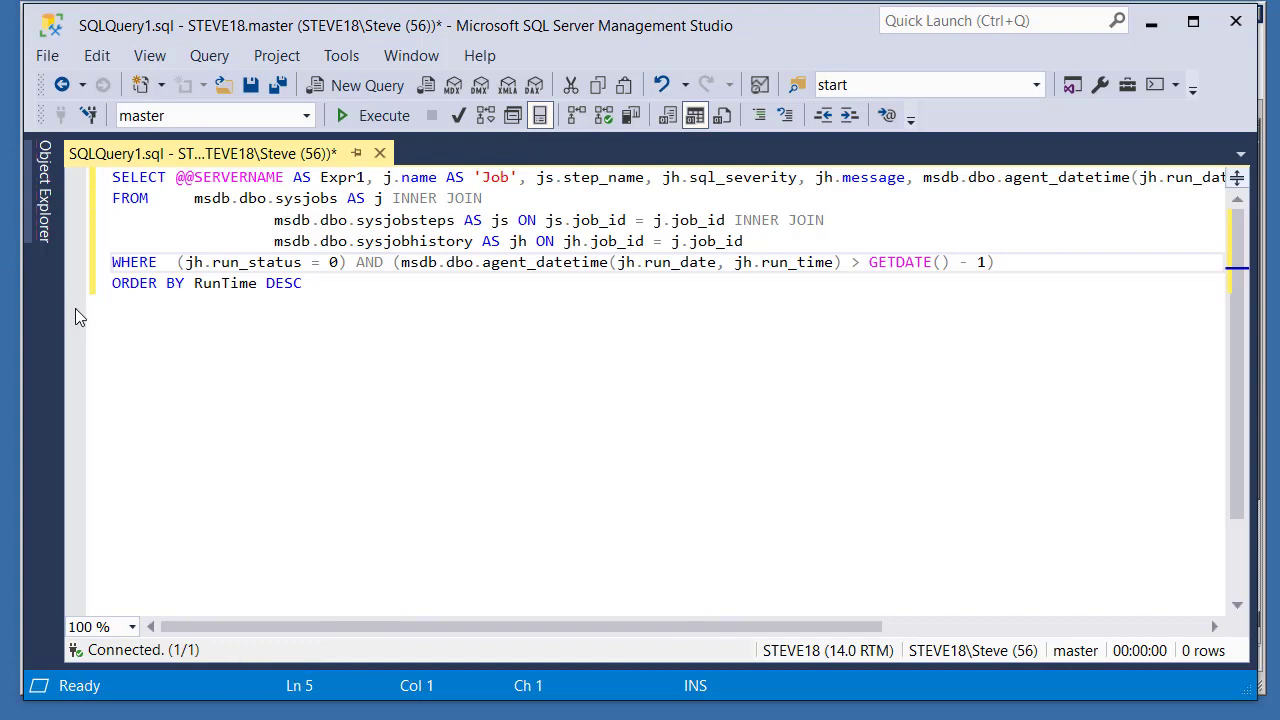
{"action": "mouse_move", "coordinate": [372, 460]}
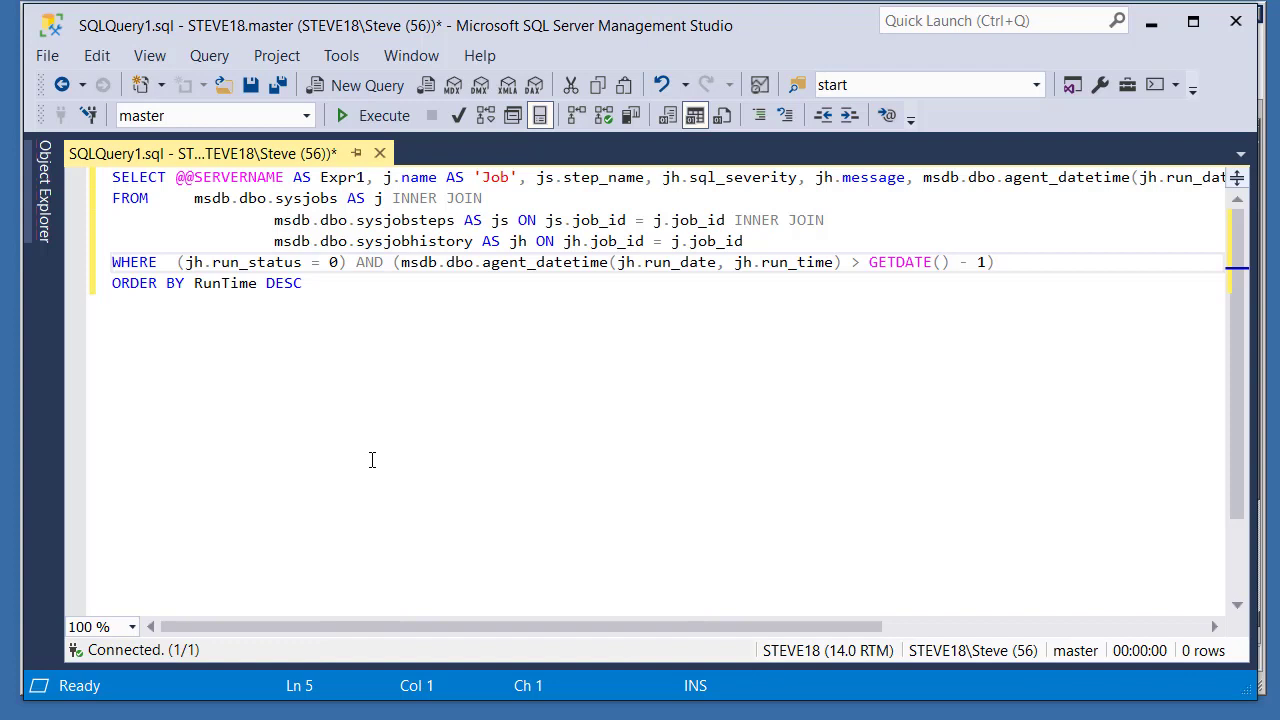
{"action": "mouse_move", "coordinate": [485, 400]}
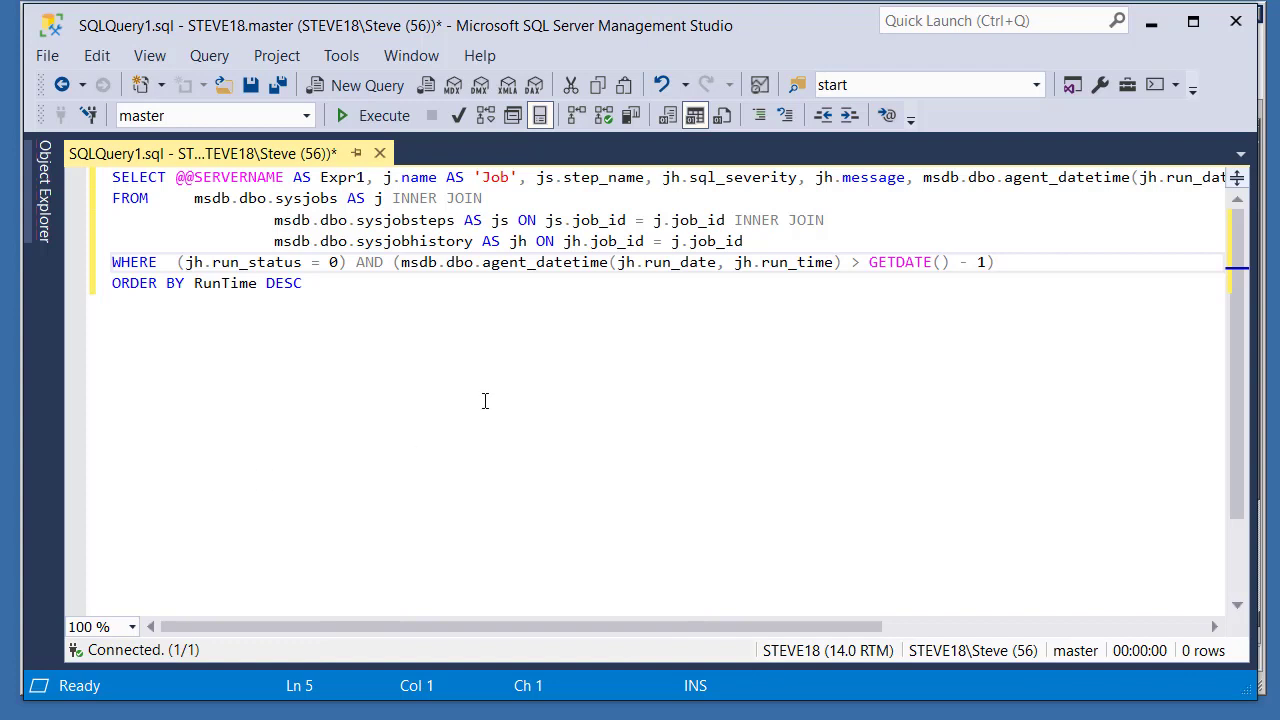
{"action": "mouse_move", "coordinate": [469, 398]}
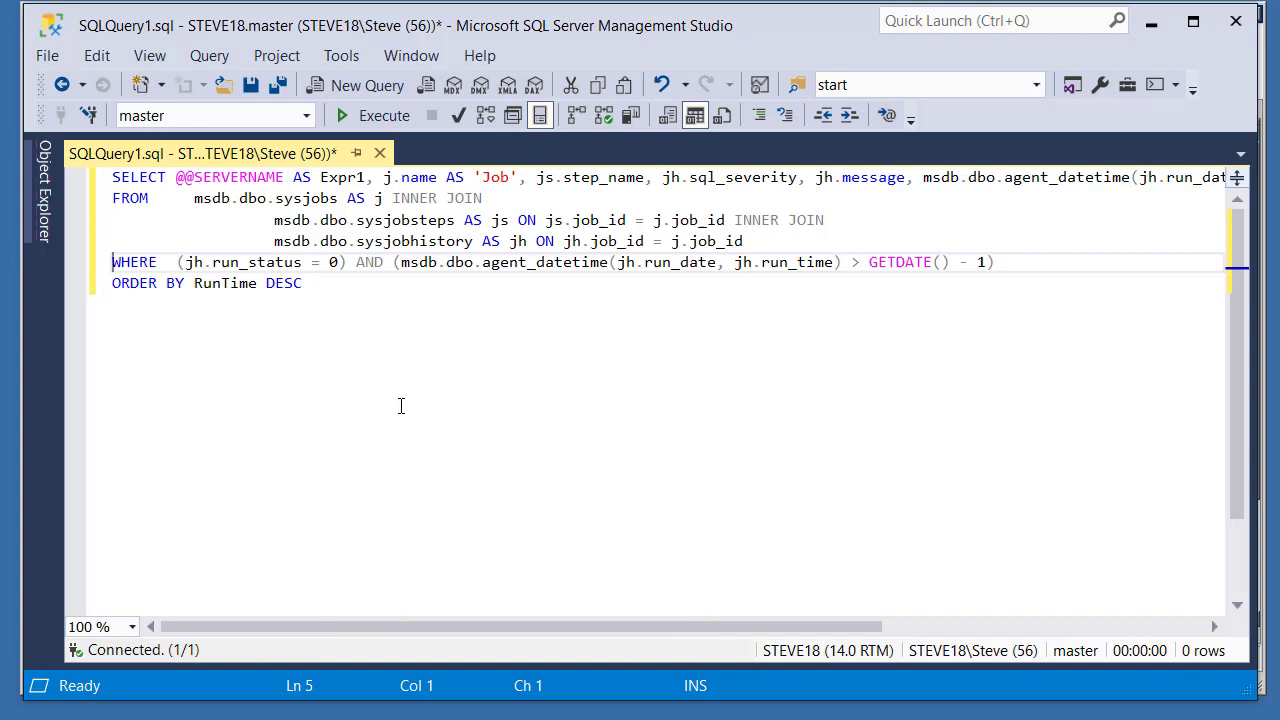
{"action": "mouse_move", "coordinate": [511, 458]}
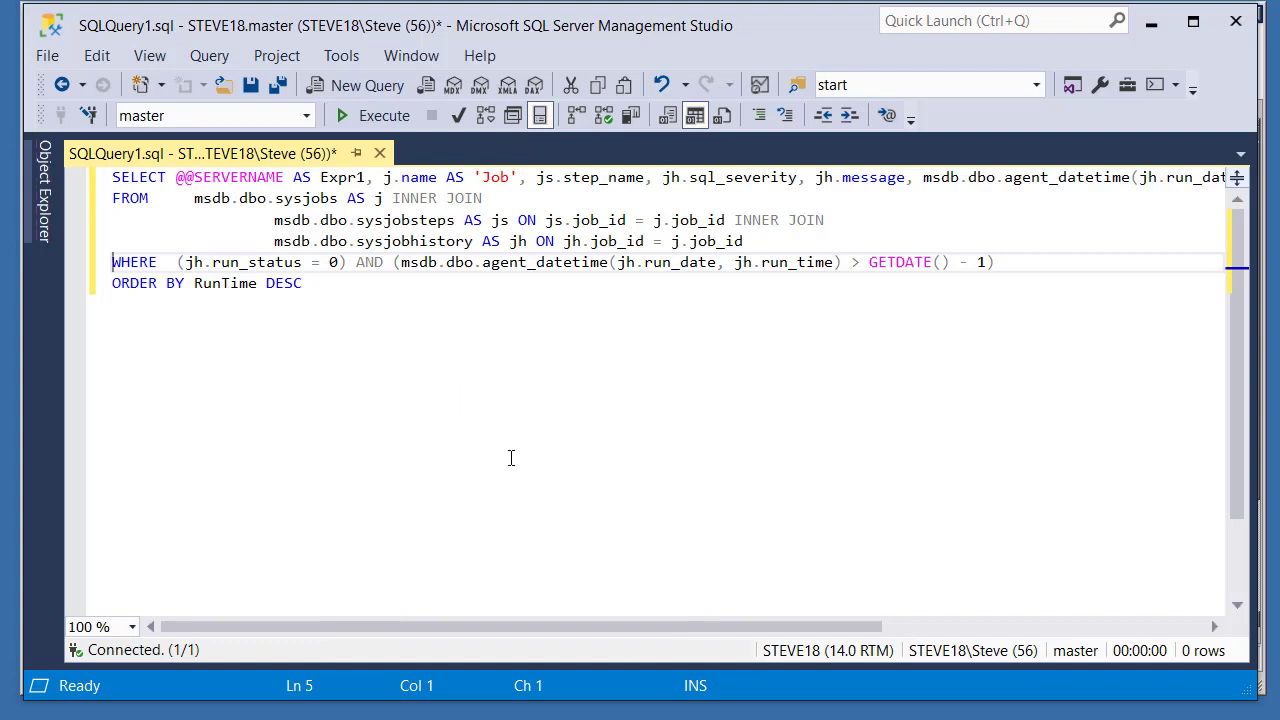